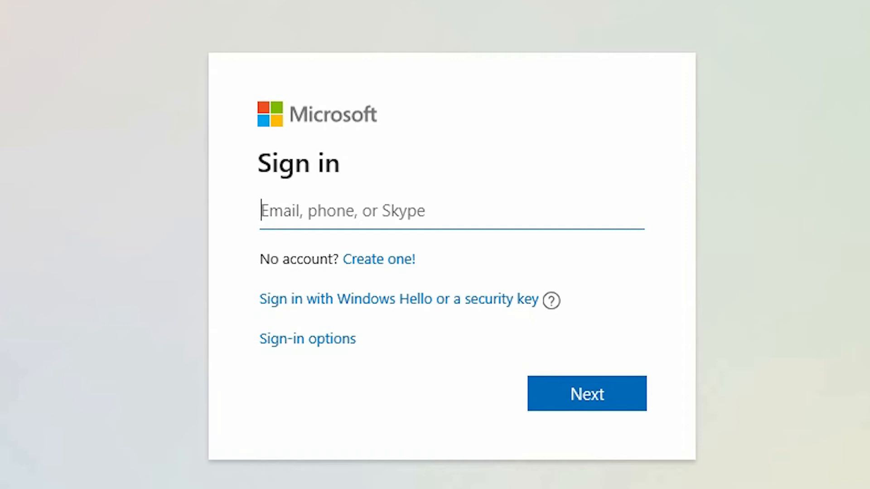
- Sign in with the saved 'dave' Microsoft account and its password
{"action": "type", "text": "dave"}
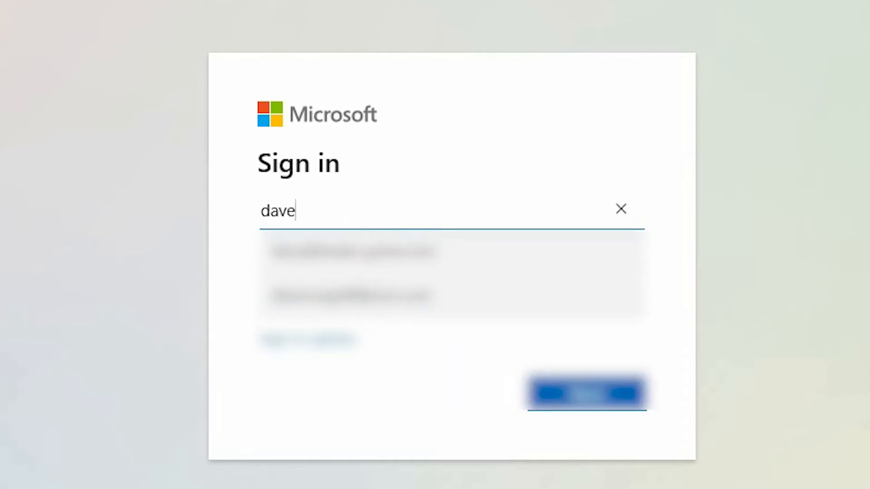
{"action": "left_click", "coordinate": [588, 393]}
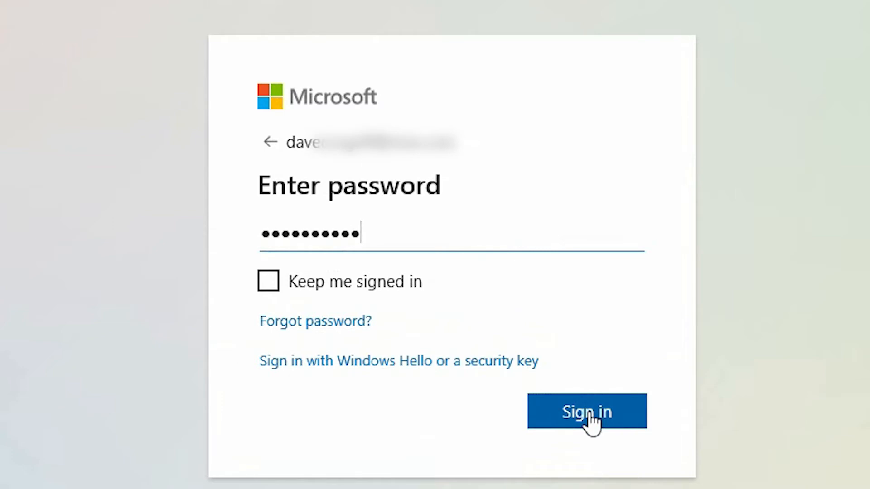
{"action": "left_click", "coordinate": [587, 414]}
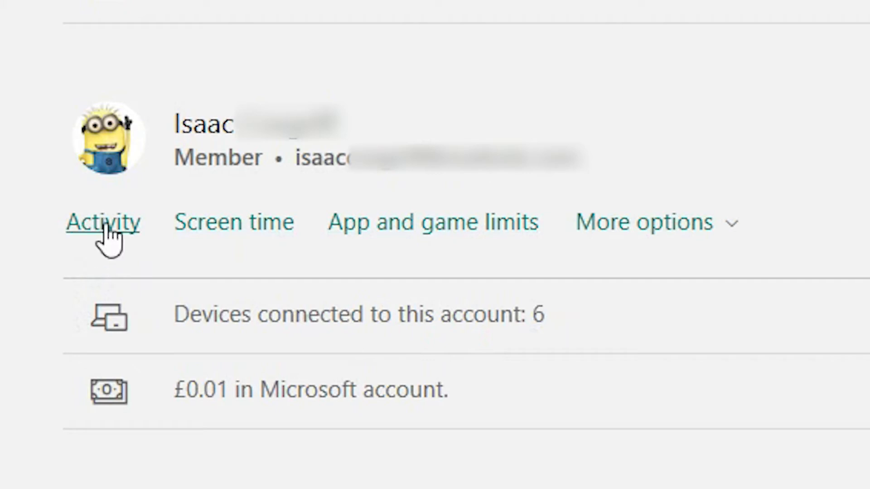
- Open the child's Activity report, show all six apps and games, and expand Microsoft Edge
{"action": "left_click", "coordinate": [105, 221]}
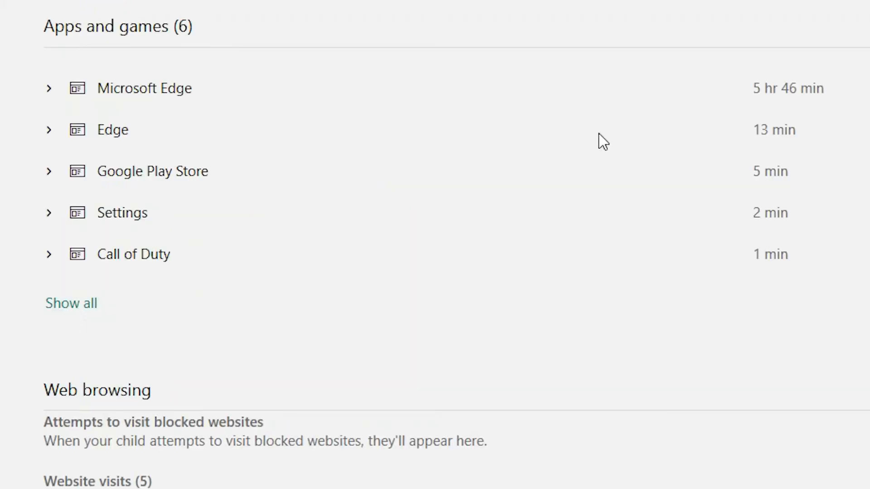
{"action": "mouse_move", "coordinate": [102, 67]}
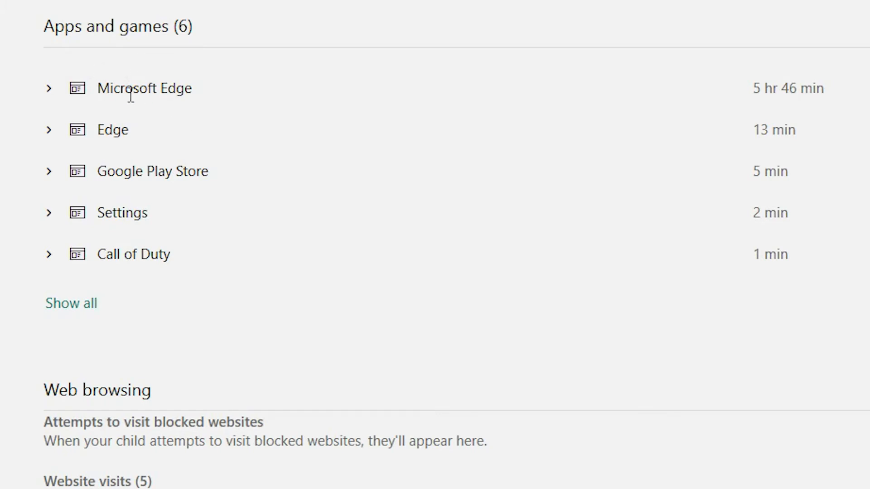
{"action": "mouse_move", "coordinate": [524, 91]}
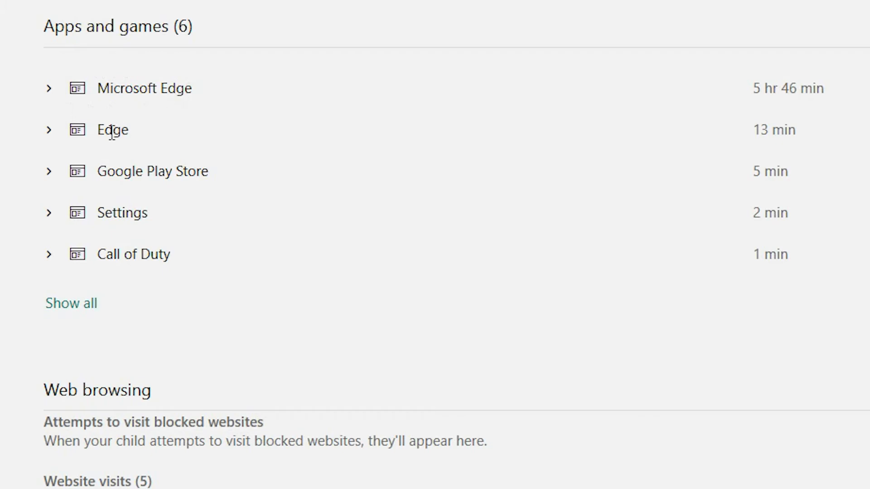
{"action": "mouse_move", "coordinate": [75, 205]}
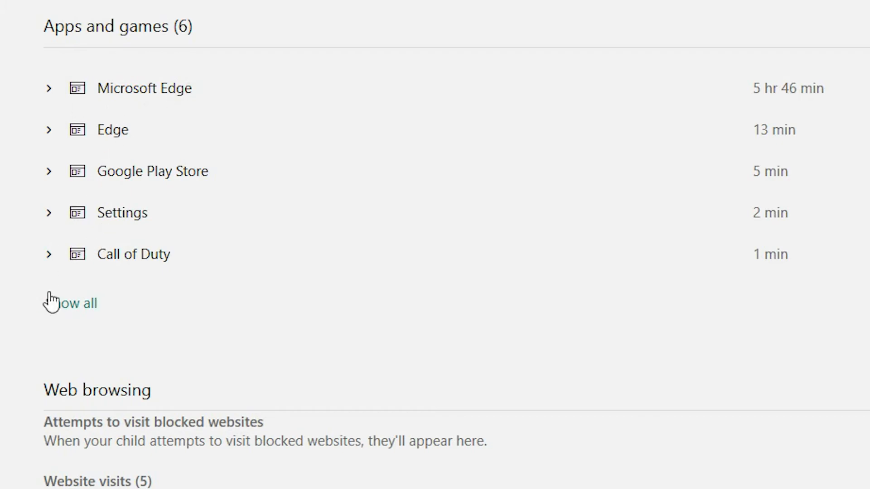
{"action": "left_click", "coordinate": [70, 303]}
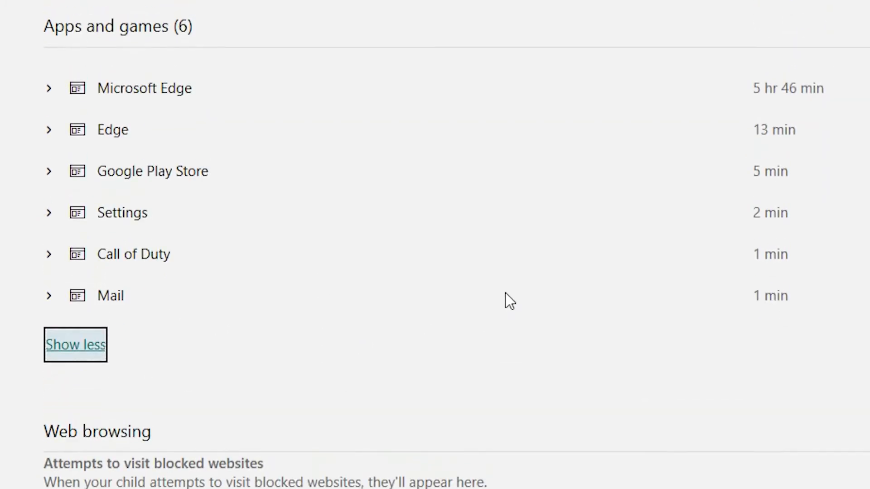
{"action": "left_click", "coordinate": [50, 88]}
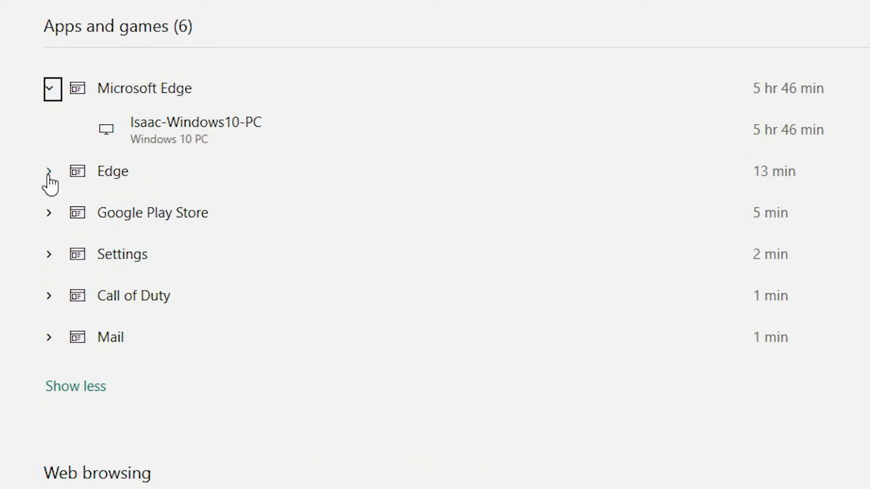
- Expand Edge, Google Play Store and Call of Duty devices, then scroll toward Web browsing
{"action": "left_click", "coordinate": [50, 172]}
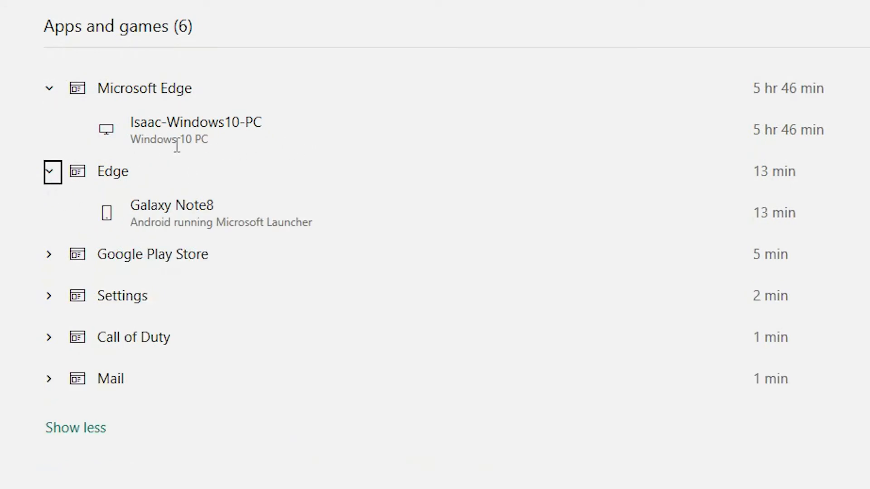
{"action": "mouse_move", "coordinate": [232, 145]}
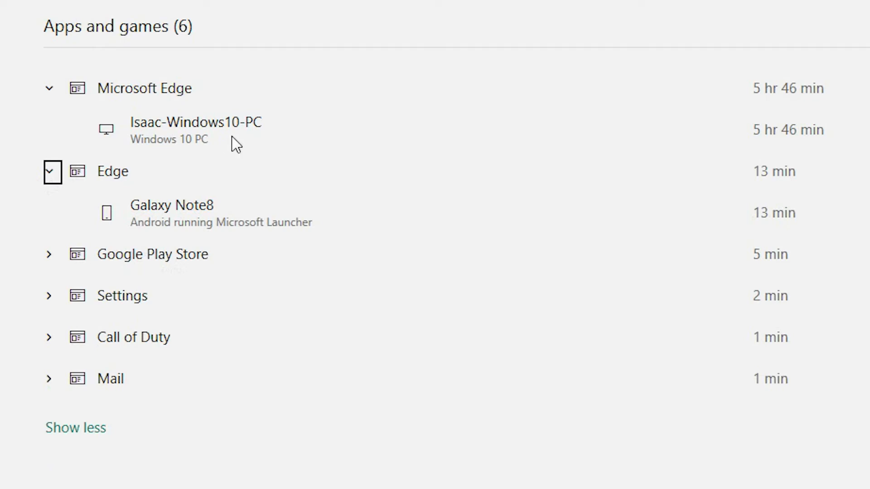
{"action": "mouse_move", "coordinate": [150, 139]}
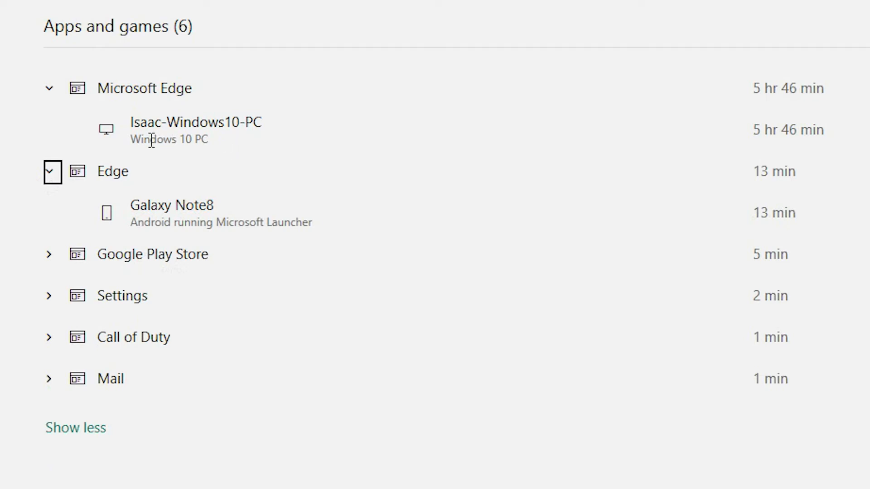
{"action": "mouse_move", "coordinate": [160, 224]}
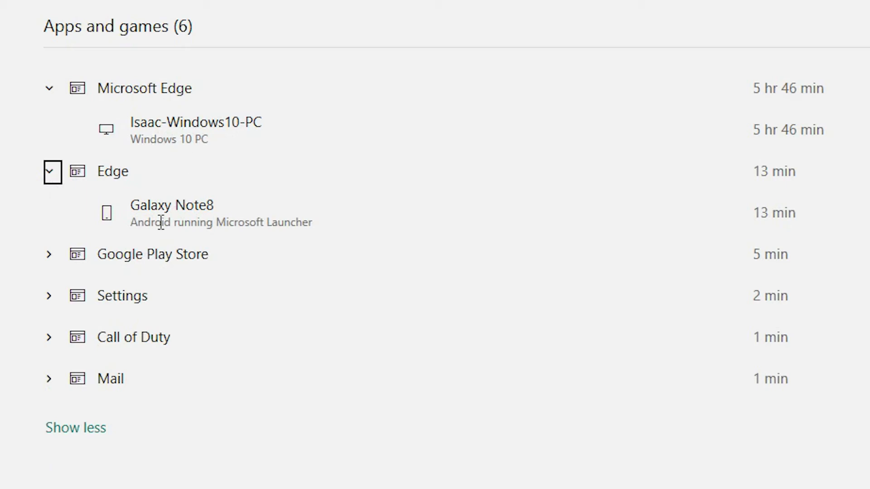
{"action": "mouse_move", "coordinate": [243, 229]}
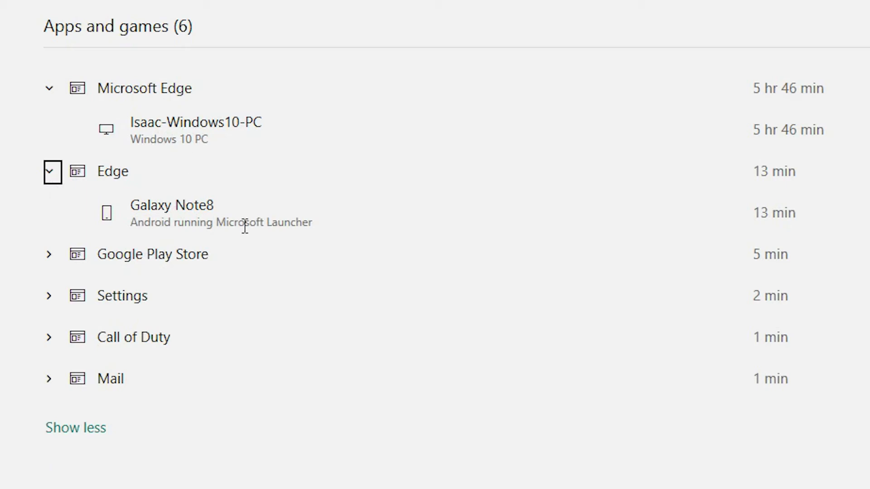
{"action": "mouse_move", "coordinate": [41, 270]}
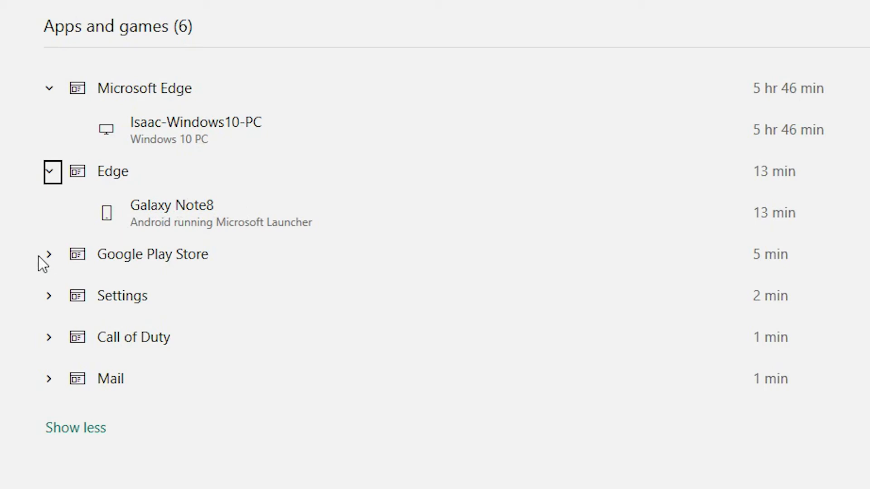
{"action": "left_click", "coordinate": [50, 255]}
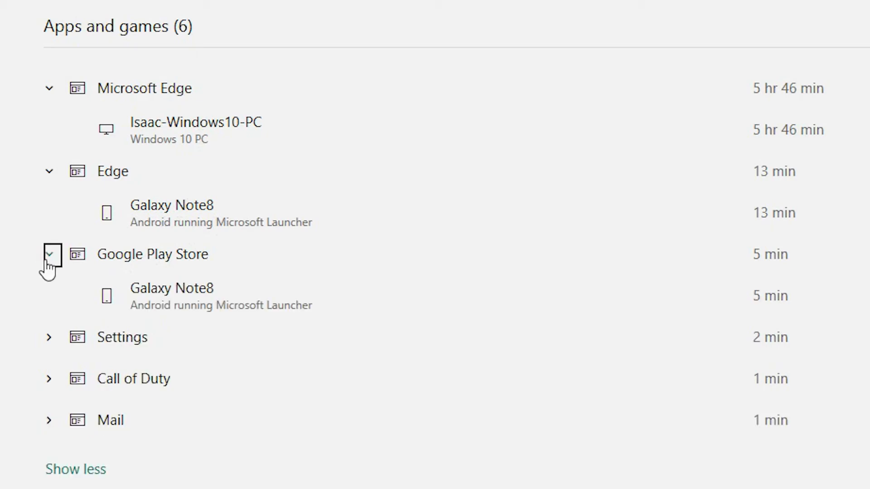
{"action": "left_click", "coordinate": [50, 379]}
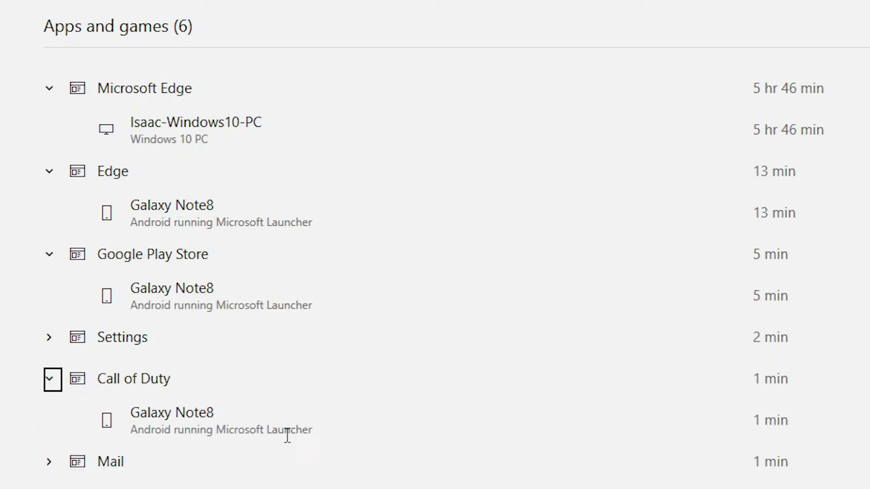
{"action": "scroll", "scroll_direction": "down", "scroll_amount": 3}
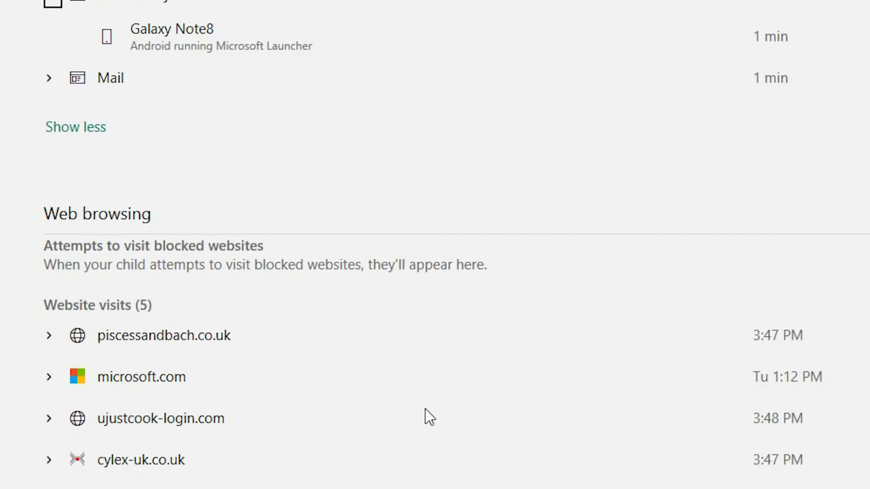
- Scroll through the five website visits, including accuweather.com, down to Searches
{"action": "scroll", "scroll_direction": "down", "scroll_amount": 3}
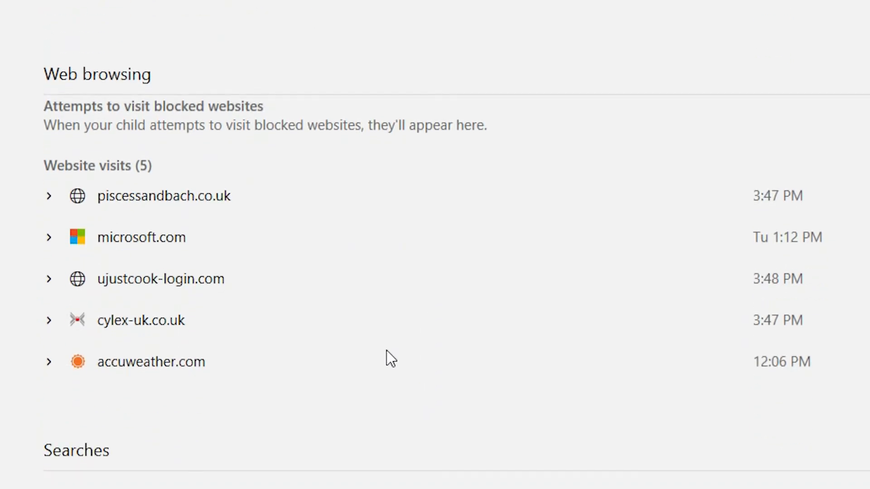
{"action": "mouse_move", "coordinate": [153, 223]}
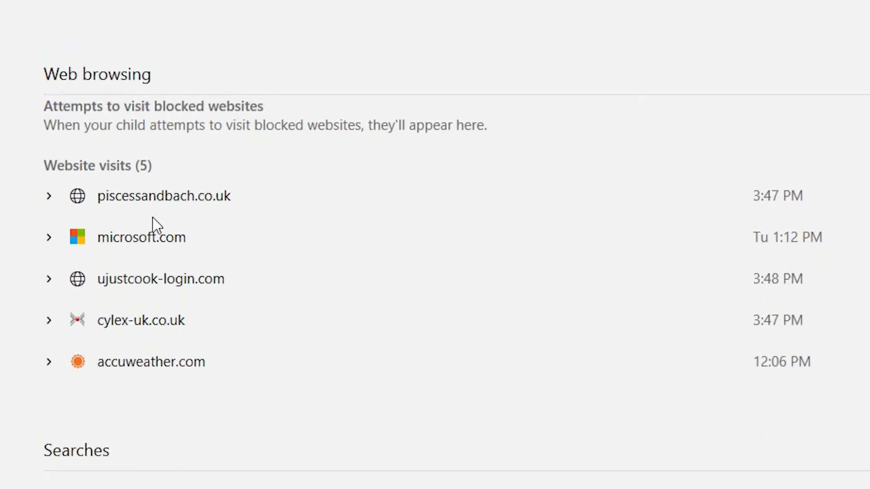
{"action": "mouse_move", "coordinate": [481, 224]}
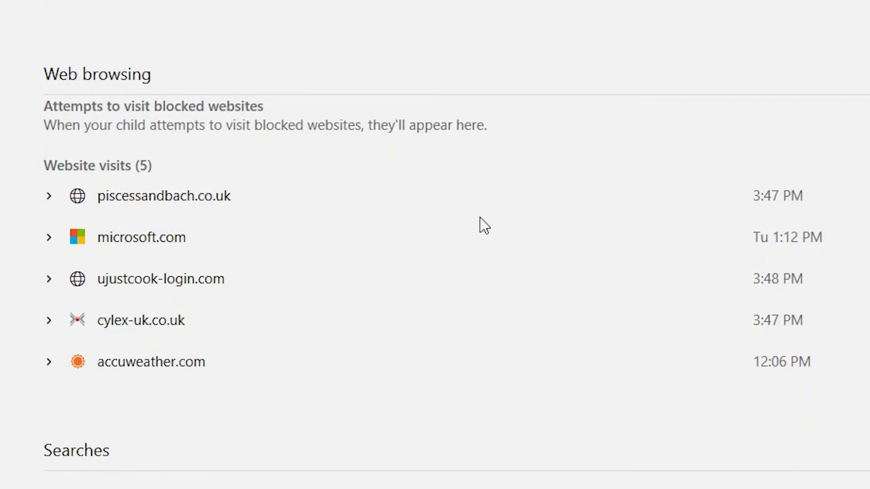
{"action": "mouse_move", "coordinate": [211, 256]}
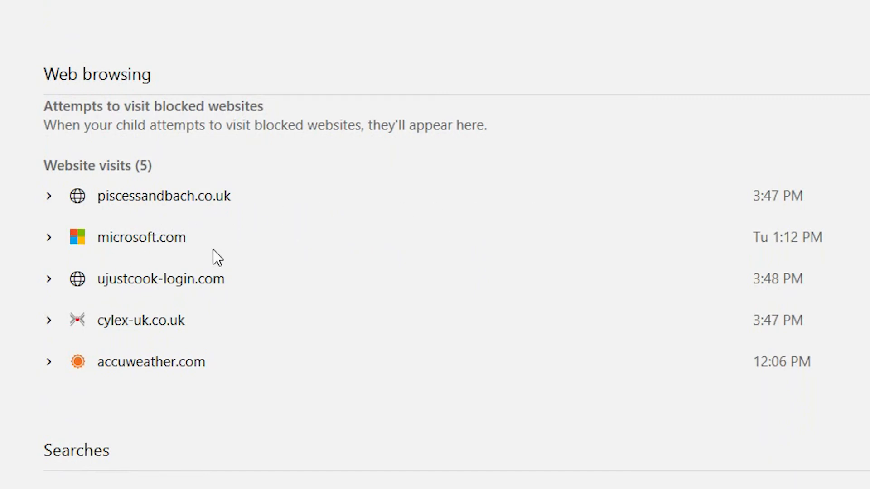
{"action": "mouse_move", "coordinate": [146, 304]}
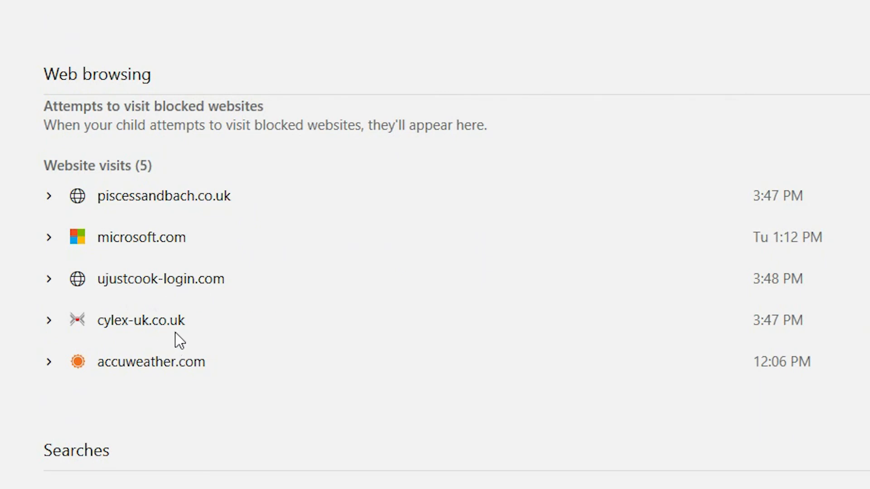
{"action": "mouse_move", "coordinate": [132, 351]}
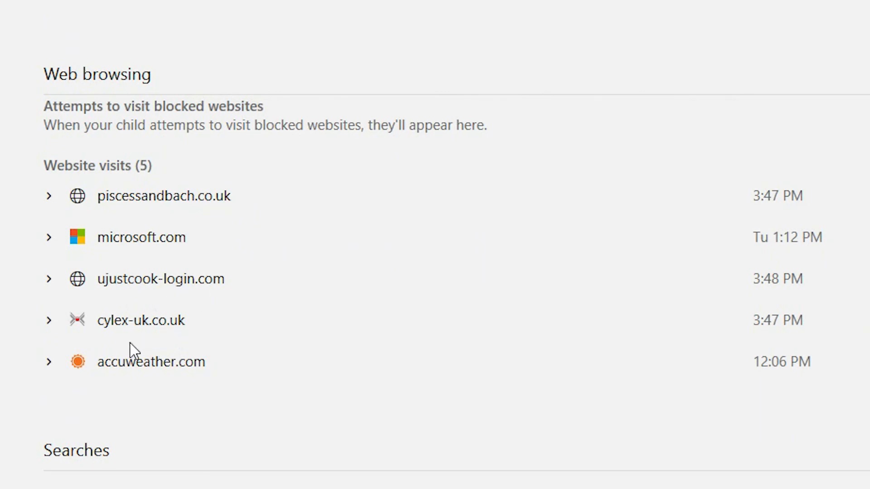
{"action": "mouse_move", "coordinate": [174, 396]}
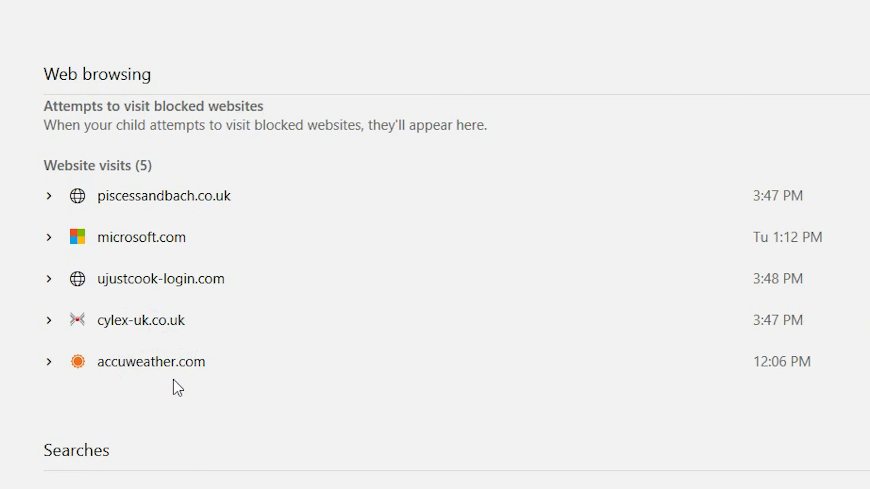
{"action": "mouse_move", "coordinate": [318, 379]}
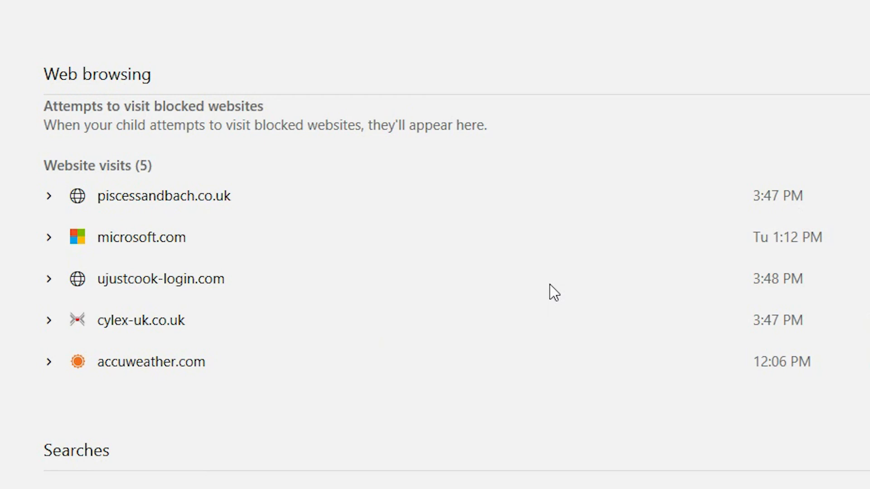
{"action": "scroll", "scroll_direction": "down", "scroll_amount": 3}
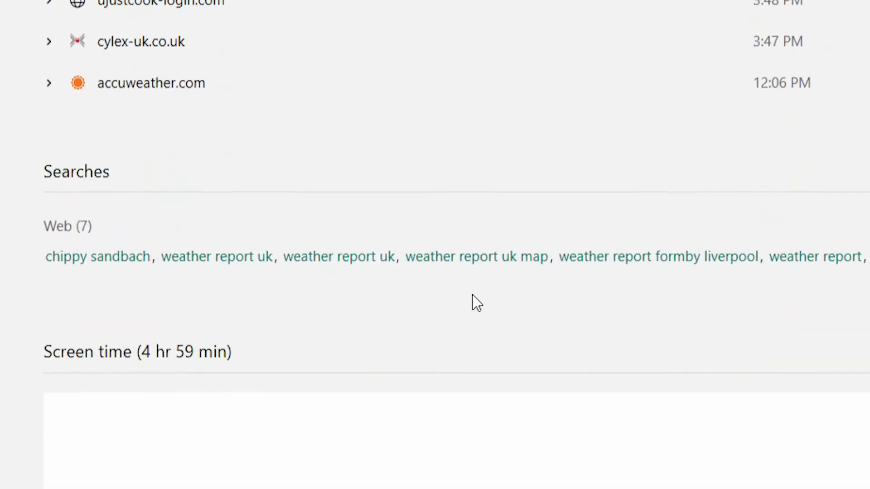
- Scroll past the seven web searches to the 4 hr 59 min weekly screen time graph
{"action": "scroll", "scroll_direction": "down", "scroll_amount": 3}
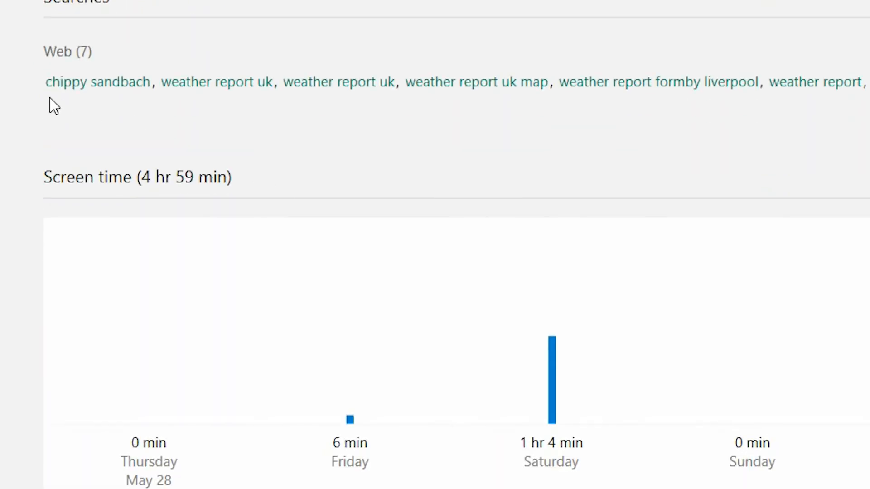
{"action": "mouse_move", "coordinate": [243, 100]}
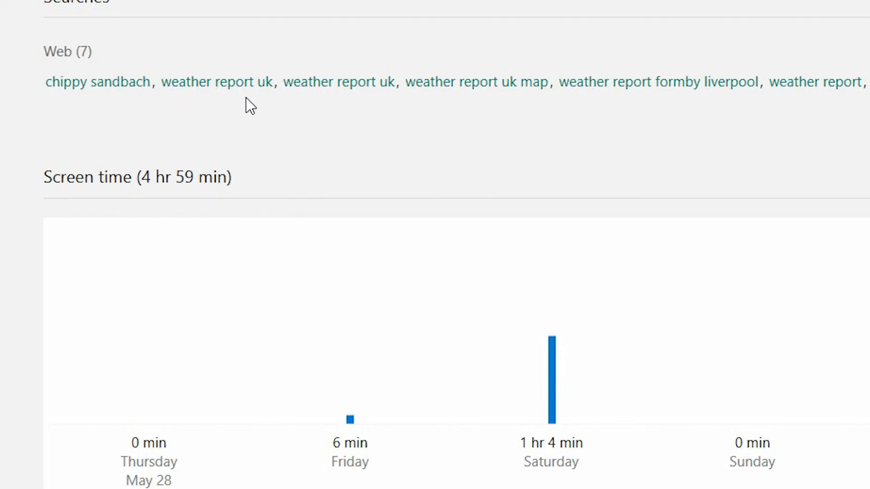
{"action": "mouse_move", "coordinate": [323, 104]}
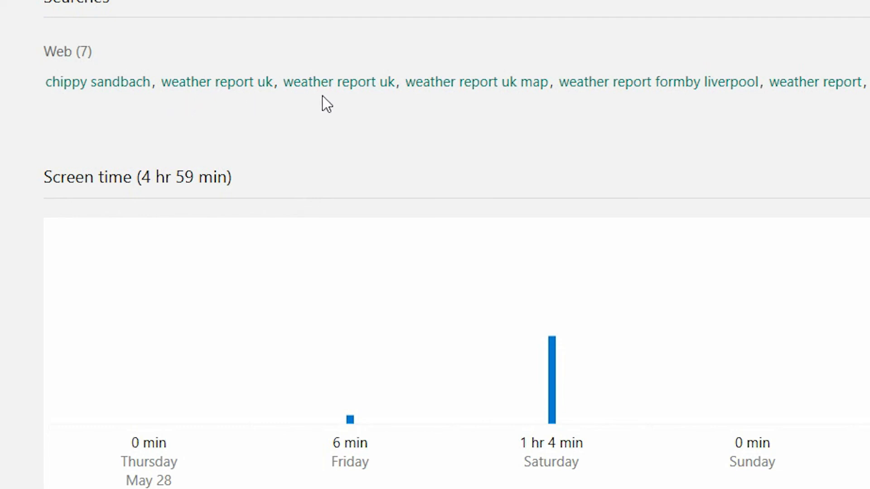
{"action": "mouse_move", "coordinate": [412, 140]}
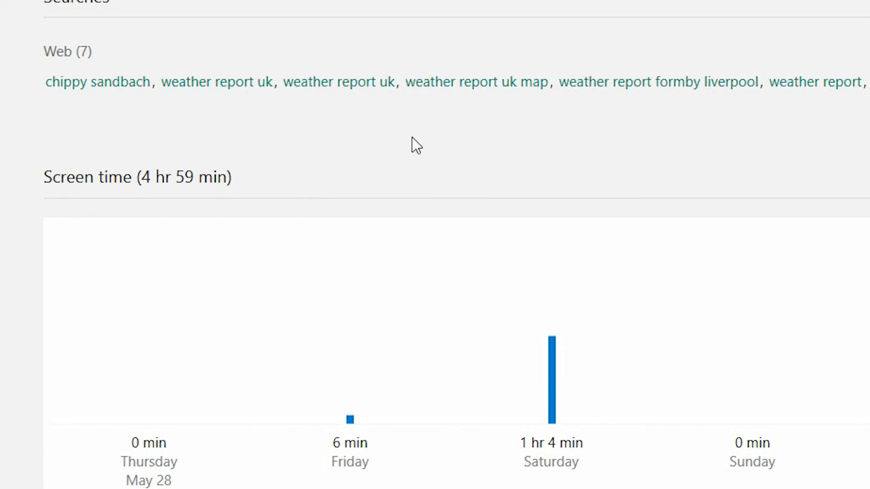
{"action": "scroll", "scroll_direction": "down", "scroll_amount": 3}
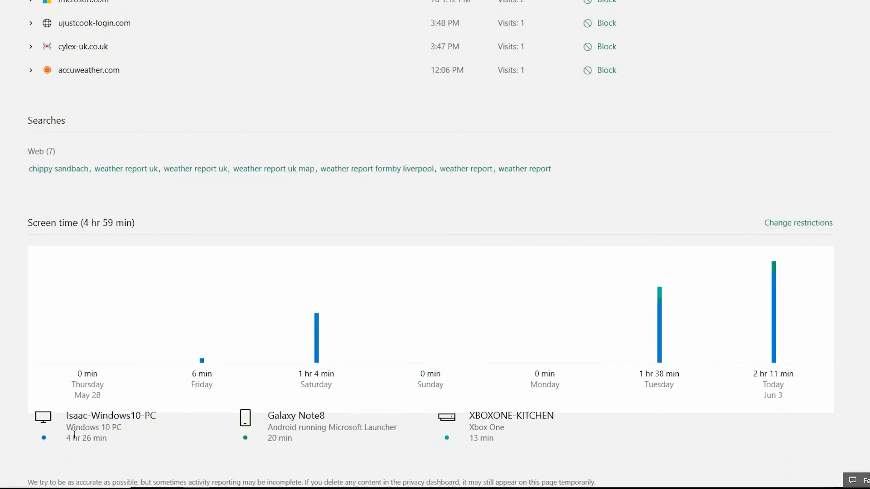
{"action": "mouse_move", "coordinate": [66, 455]}
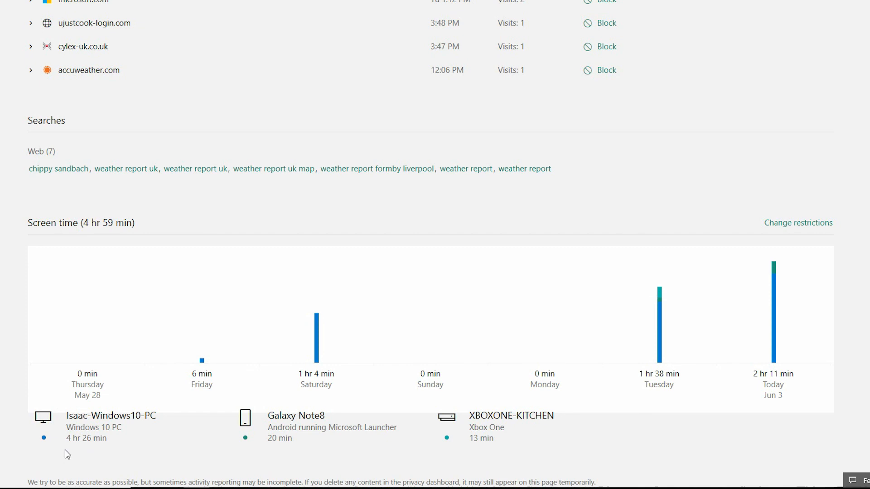
{"action": "mouse_move", "coordinate": [101, 450]}
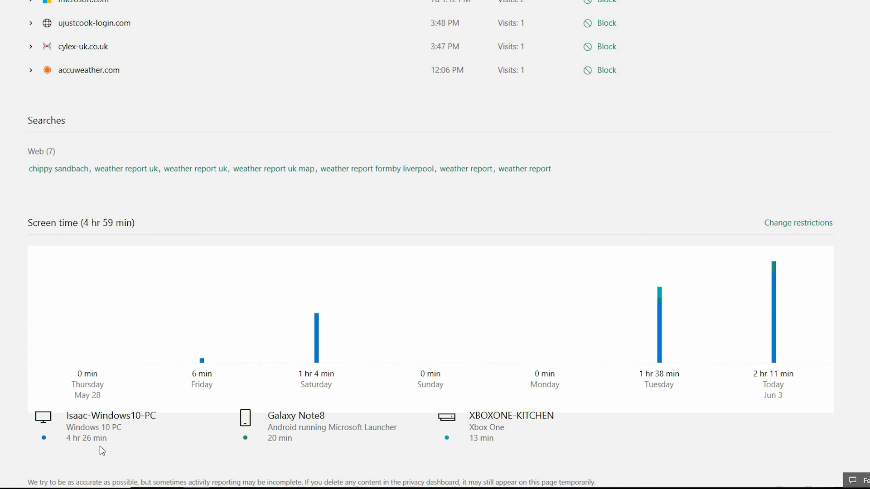